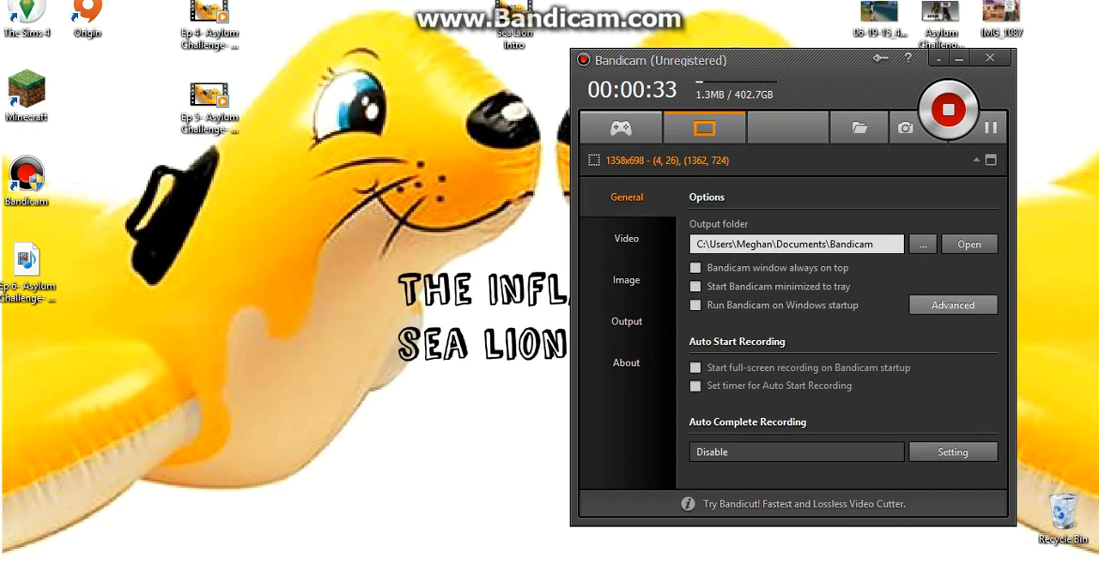
Open Bandicam's Advanced options from the General page
{"action": "left_click", "coordinate": [953, 305]}
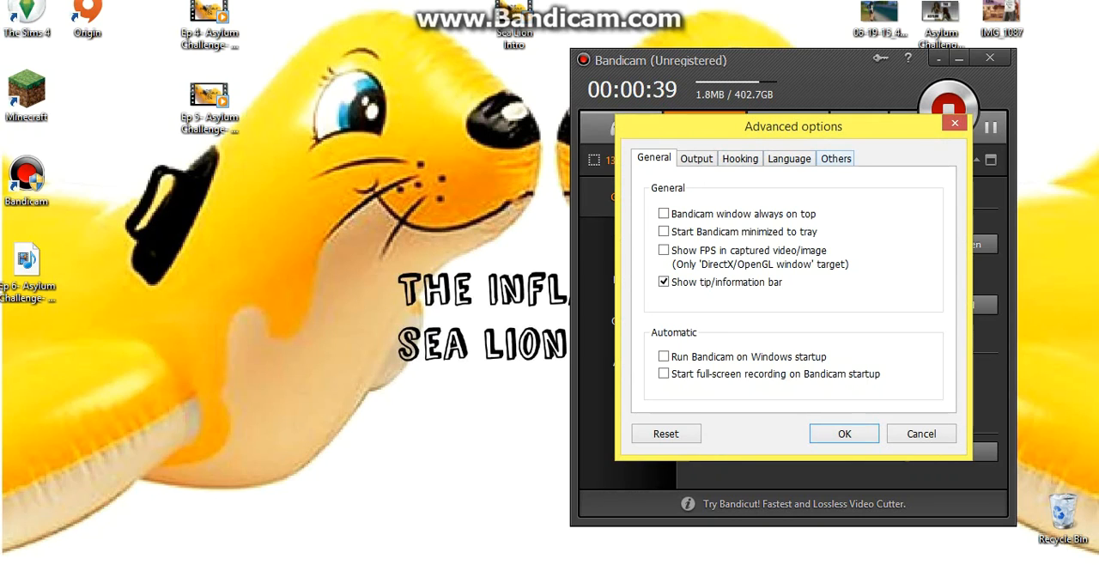
Open Video Recording Settings from the Others section of Advanced options
{"action": "left_click", "coordinate": [835, 158]}
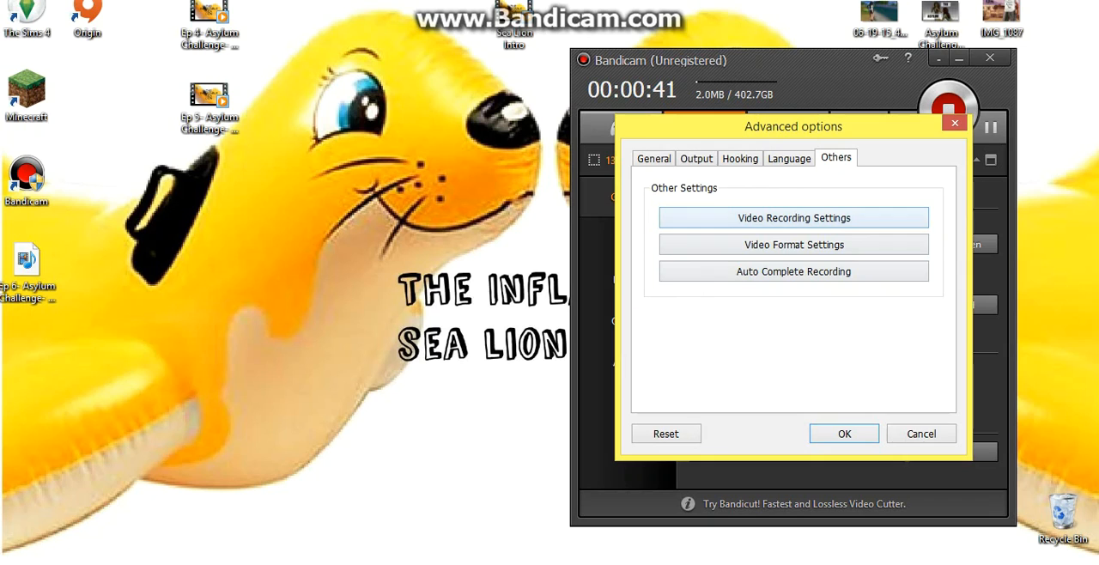
{"action": "left_click", "coordinate": [794, 218]}
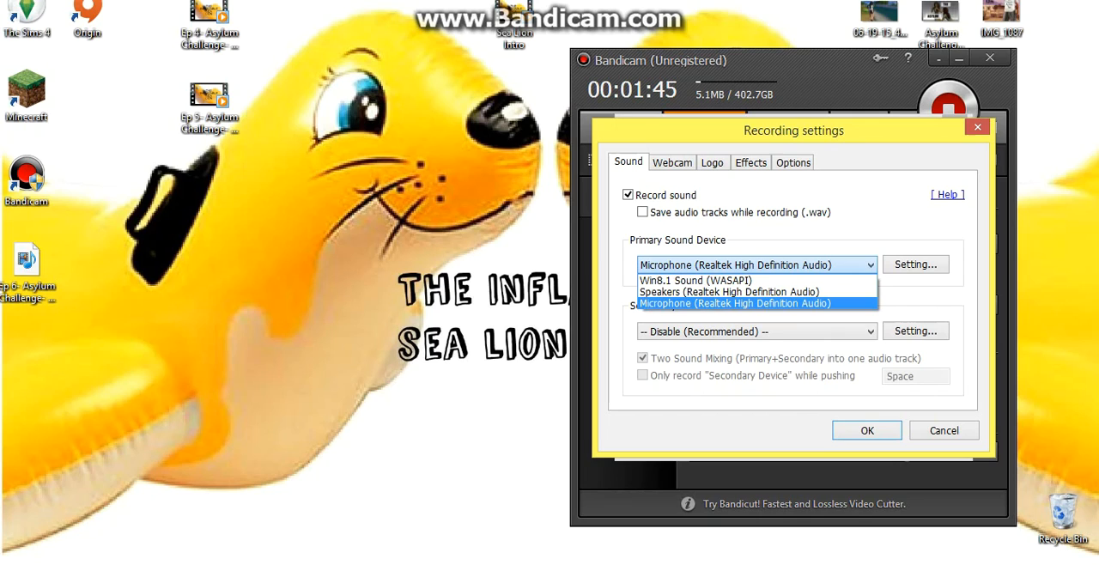
Set Microphone (Realtek High Definition Audio) as primary sound device, leaving secondary on Disable
{"action": "left_click", "coordinate": [734, 304]}
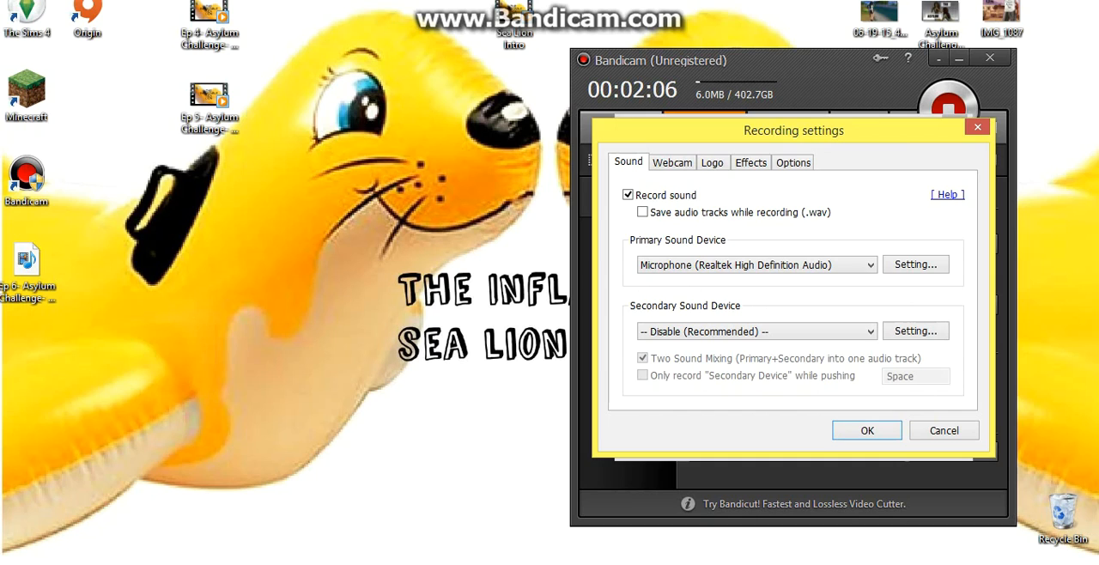
{"action": "left_click", "coordinate": [756, 331]}
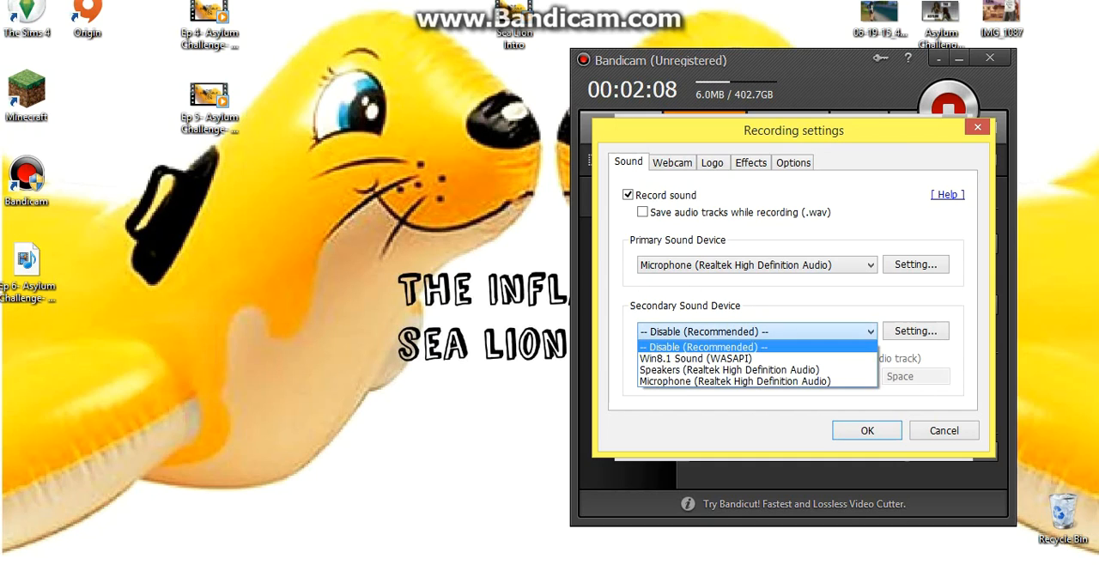